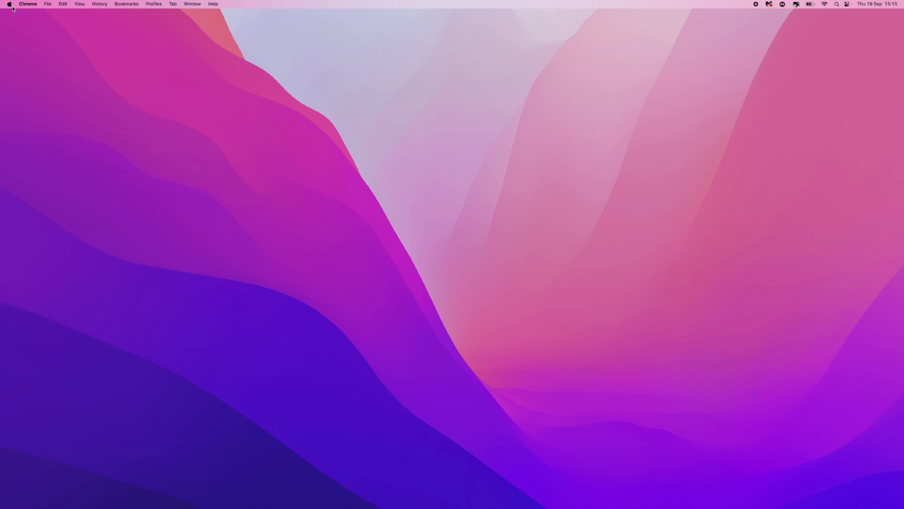
Reveal System Settings in the Apple menu from Google Chrome.
click(27, 4)
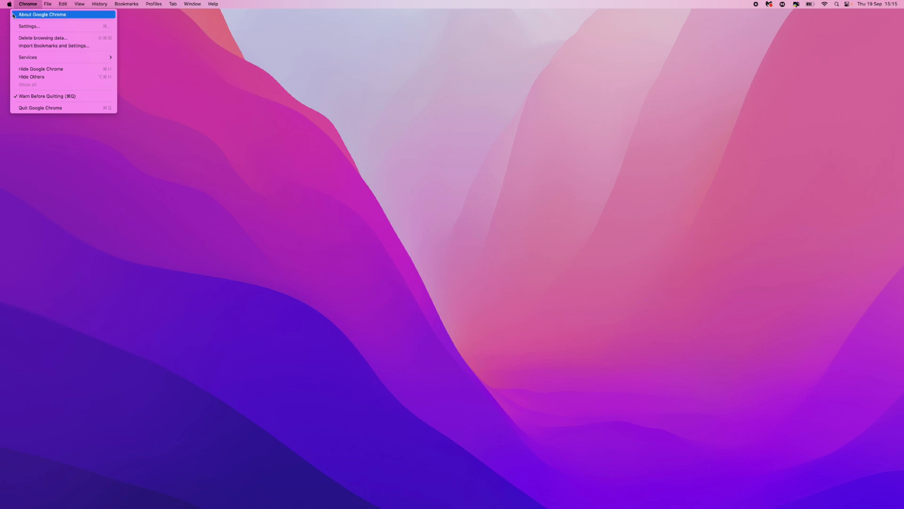
click(8, 4)
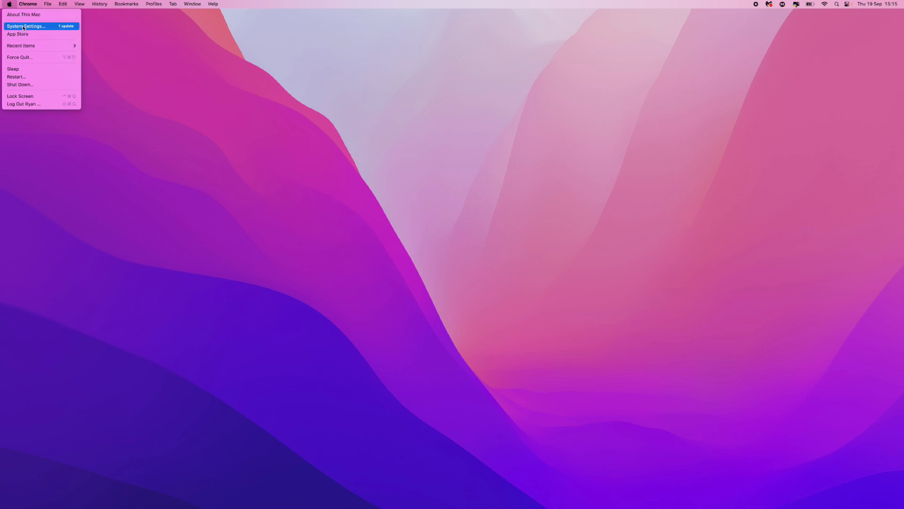
Launch System Settings and view the Mac's About page under General.
click(26, 27)
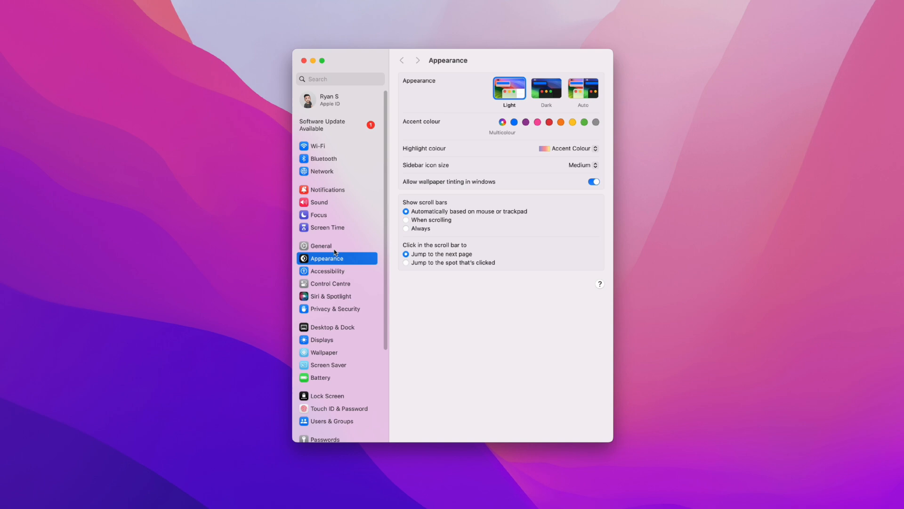
click(322, 245)
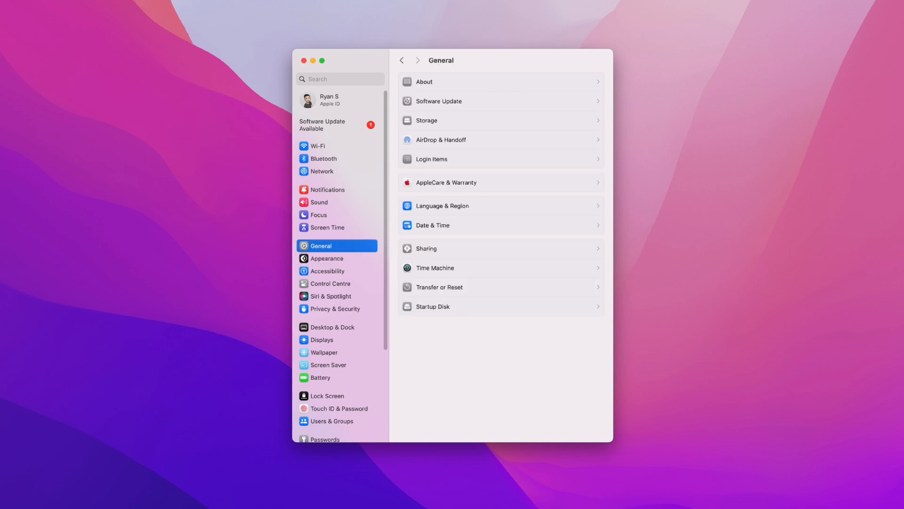
click(423, 81)
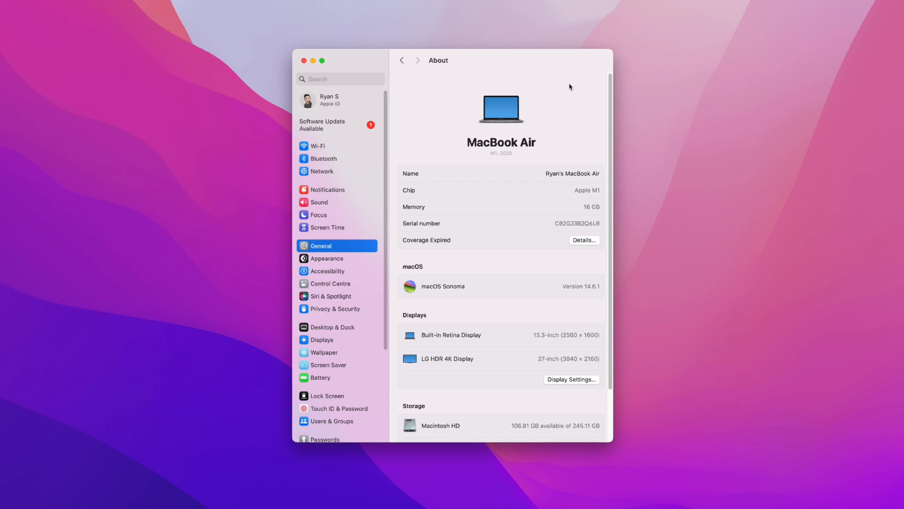
mouse_move(410, 270)
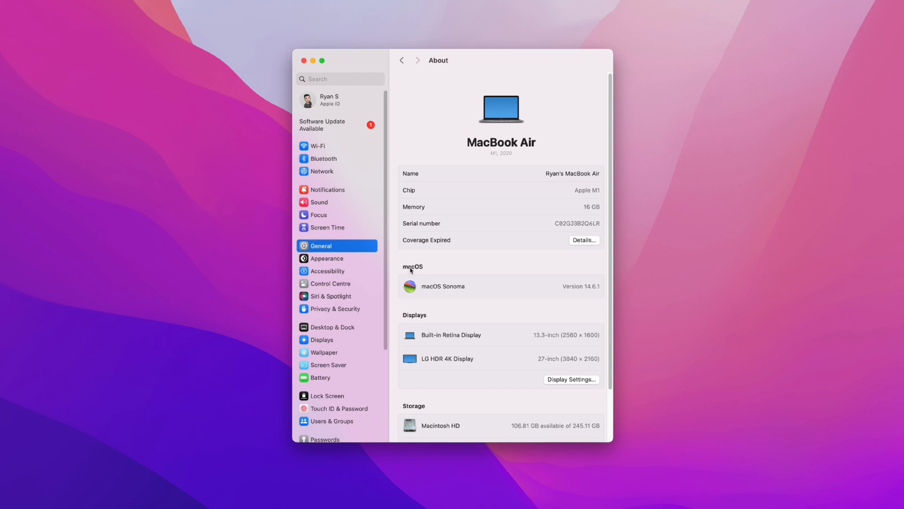
mouse_move(542, 307)
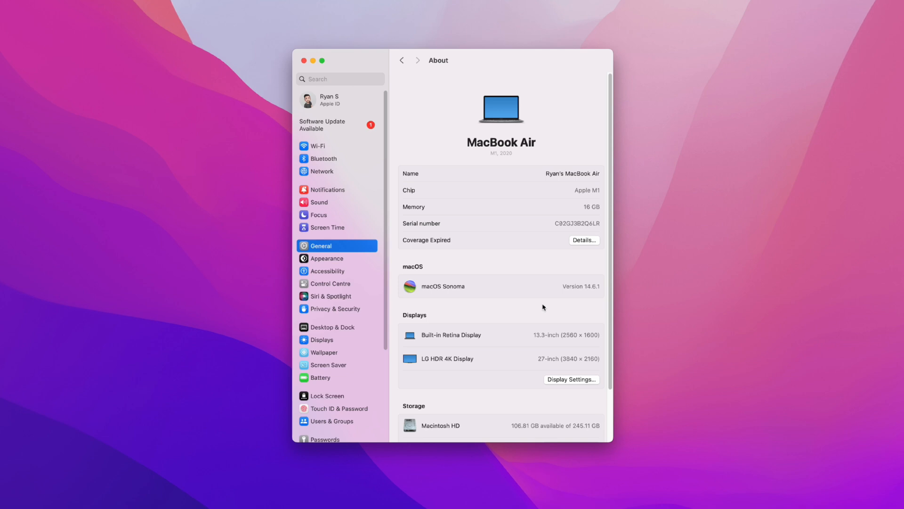
mouse_move(450, 274)
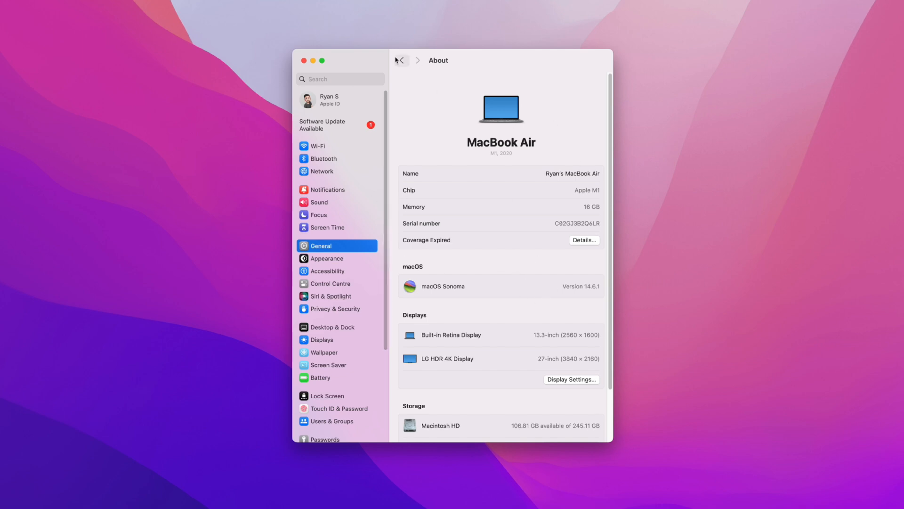
Return to General and show the Software Update page.
click(400, 60)
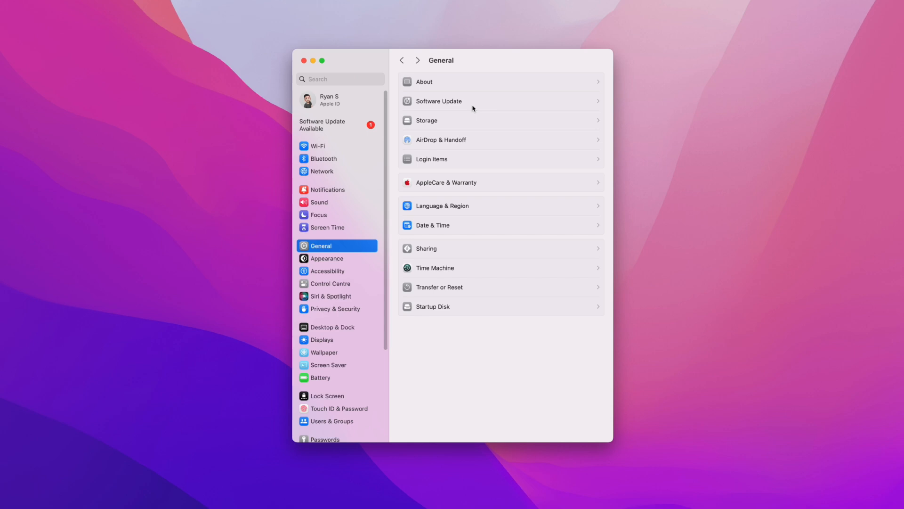
click(438, 101)
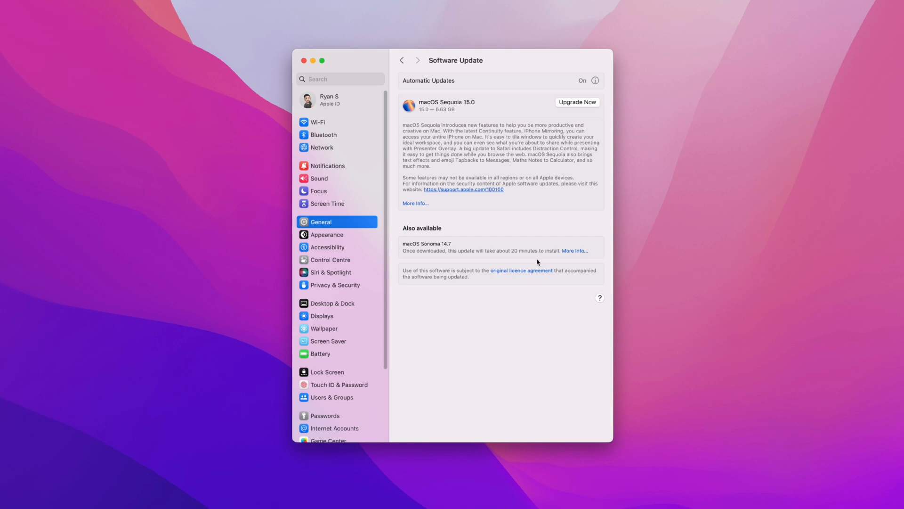
mouse_move(595, 84)
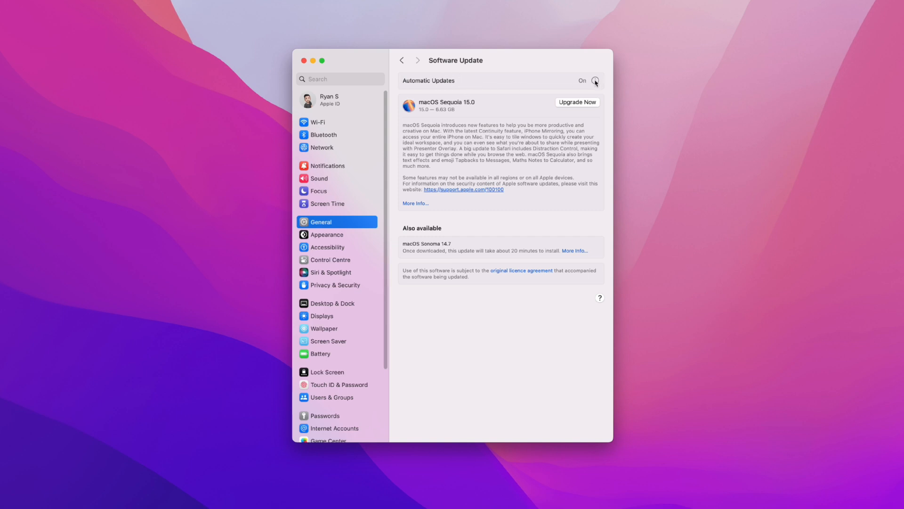
Switch off Check for updates in Automatic Updates, triggering the unlock password prompt.
click(595, 80)
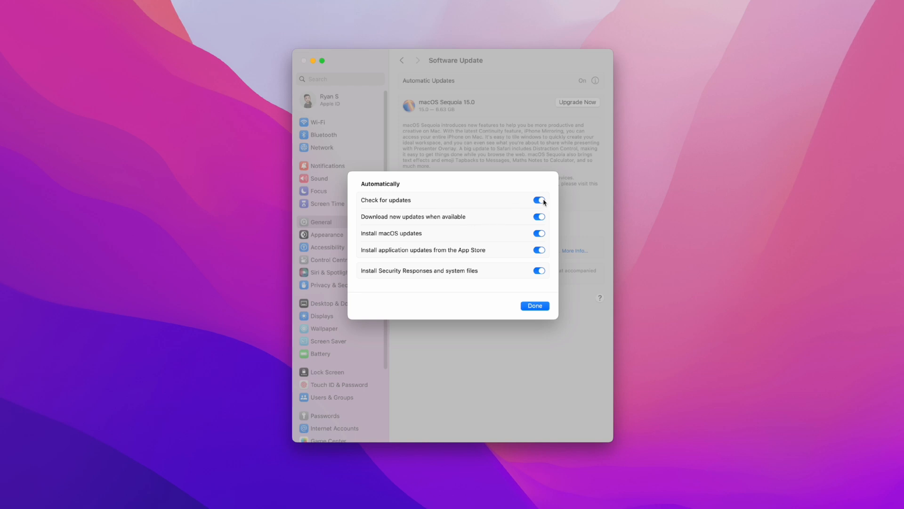
click(539, 200)
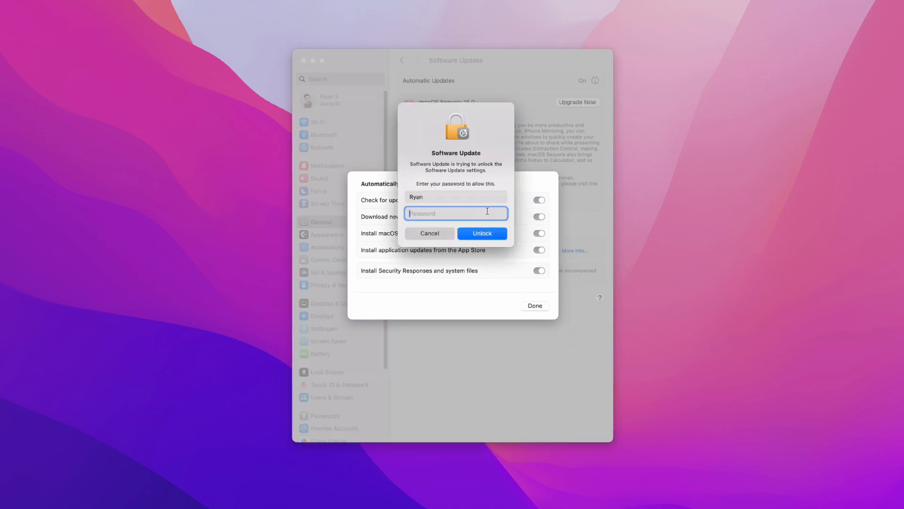